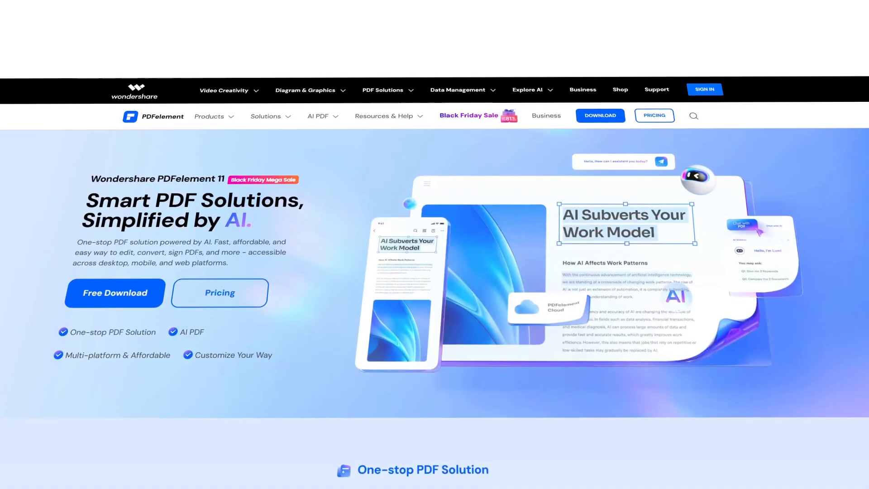
# Scroll the PDFelement homepage to the PDF tools section and show the Convert feature
pyautogui.scroll(-3)
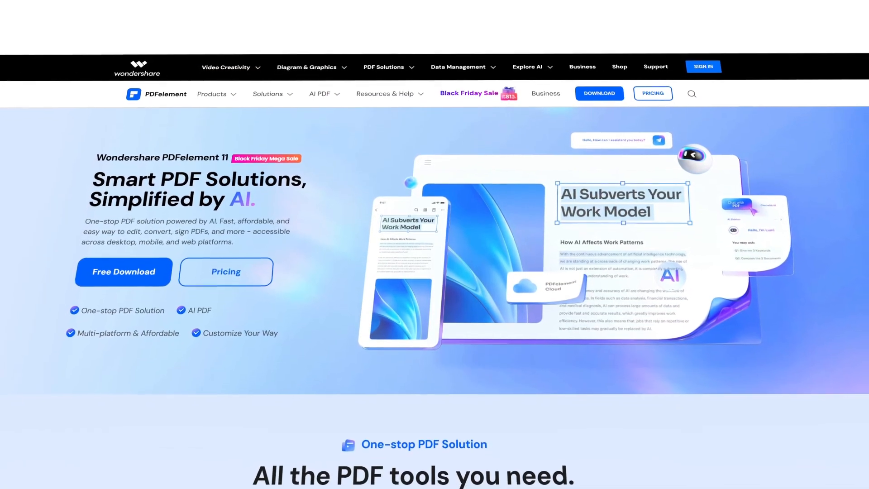
pyautogui.scroll(-3)
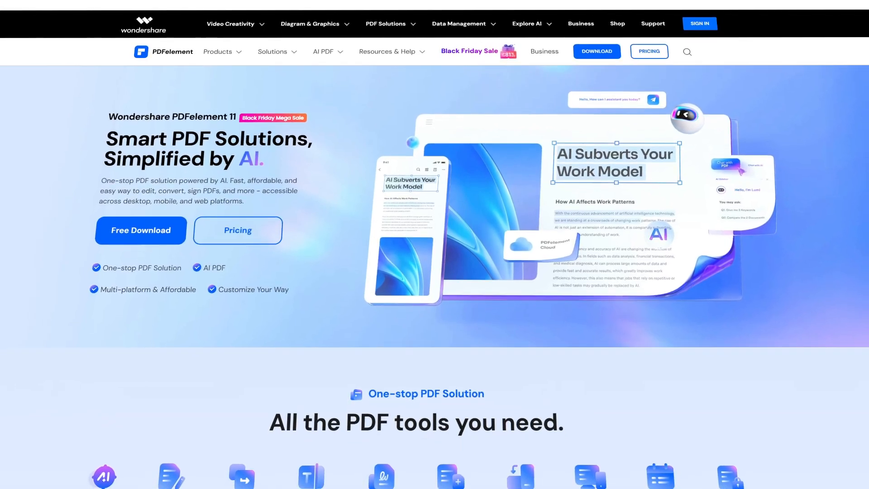
pyautogui.scroll(-3)
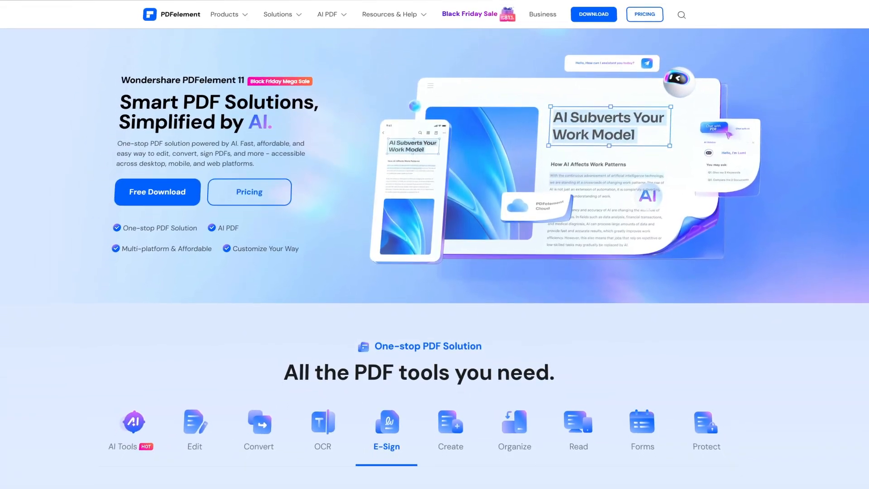
pyautogui.scroll(-3)
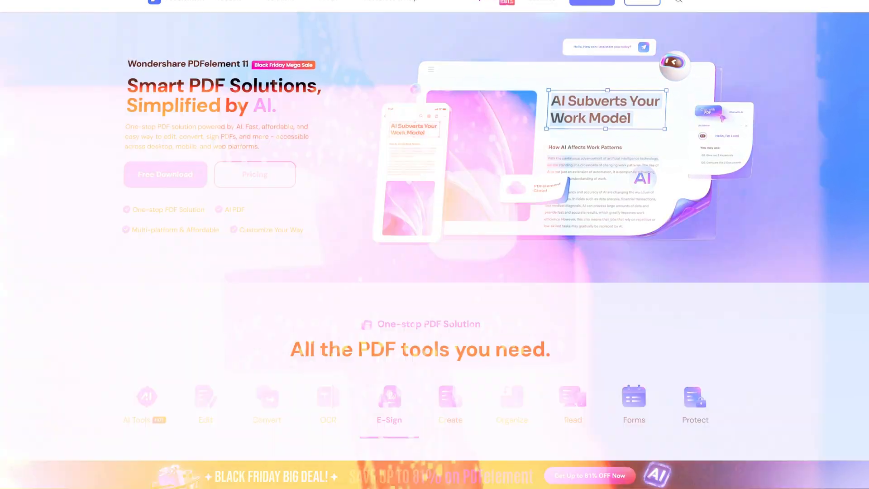
pyautogui.scroll(-3)
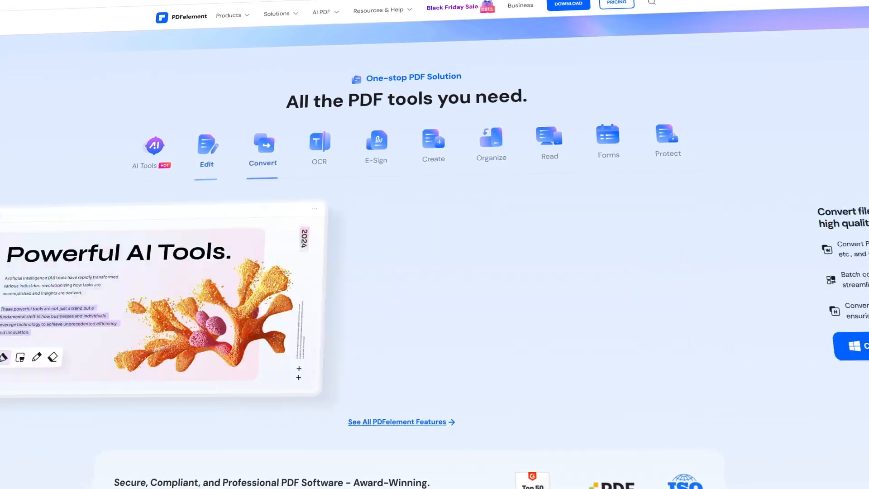
pyautogui.click(262, 148)
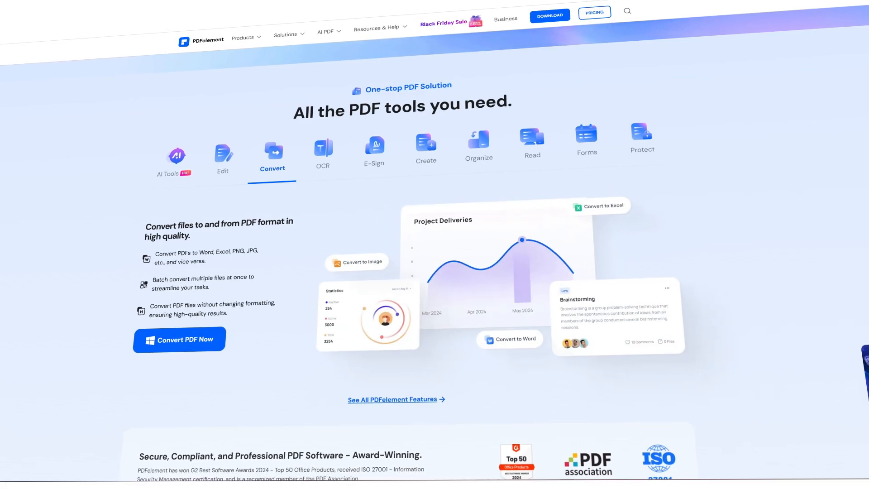
# Show the OCR and then the E-Sign feature details in the tools showcase
pyautogui.scroll(-3)
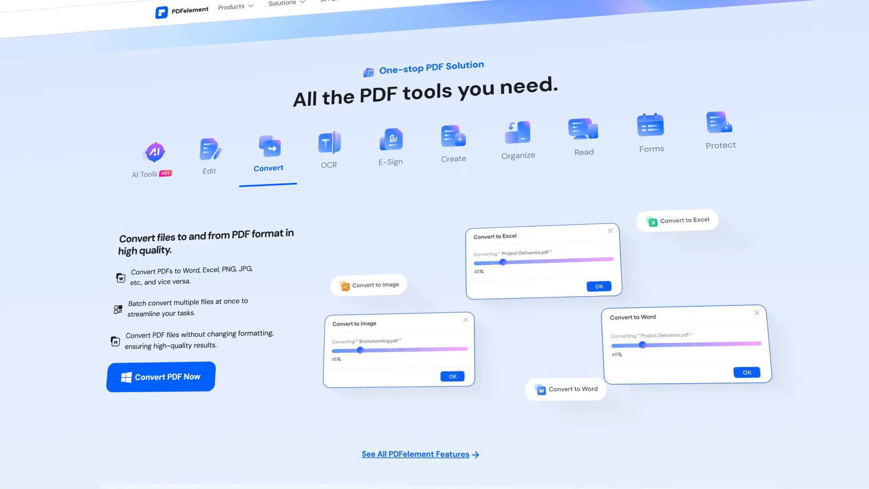
pyautogui.click(337, 147)
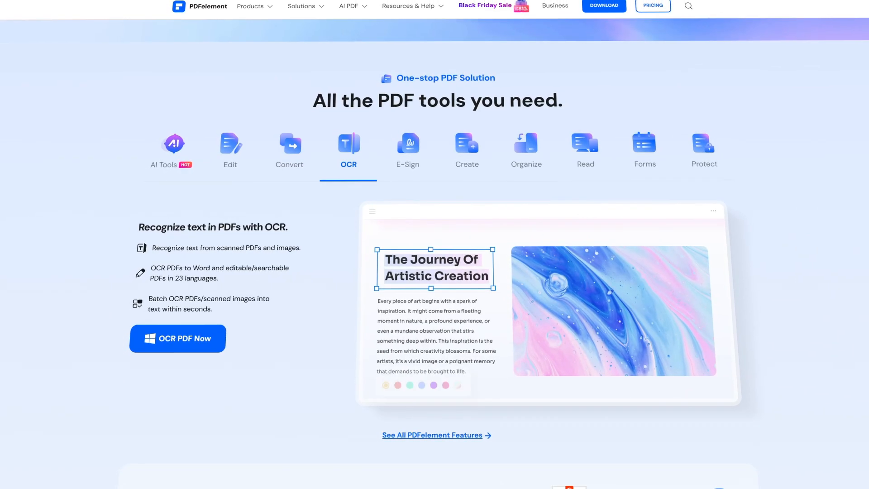
pyautogui.click(407, 149)
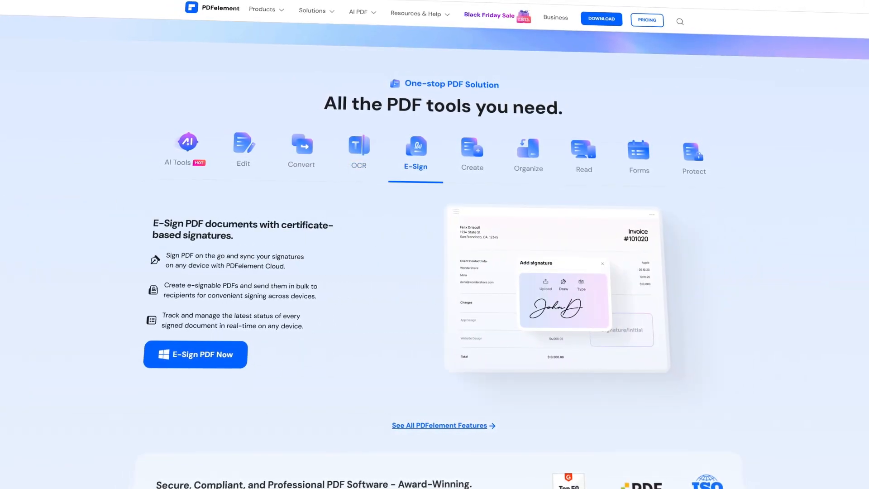
pyautogui.scroll(-3)
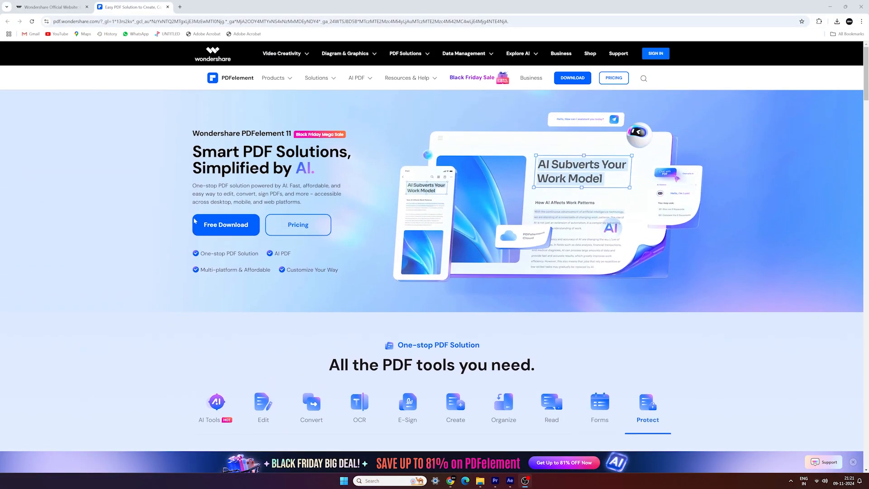
# Download the PDFelement installer via the Free Download button
pyautogui.click(225, 224)
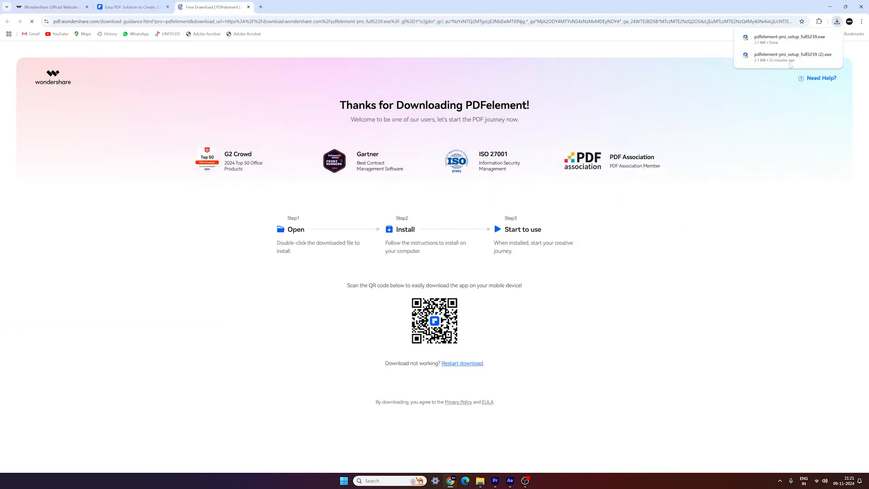
pyautogui.moveTo(785, 43)
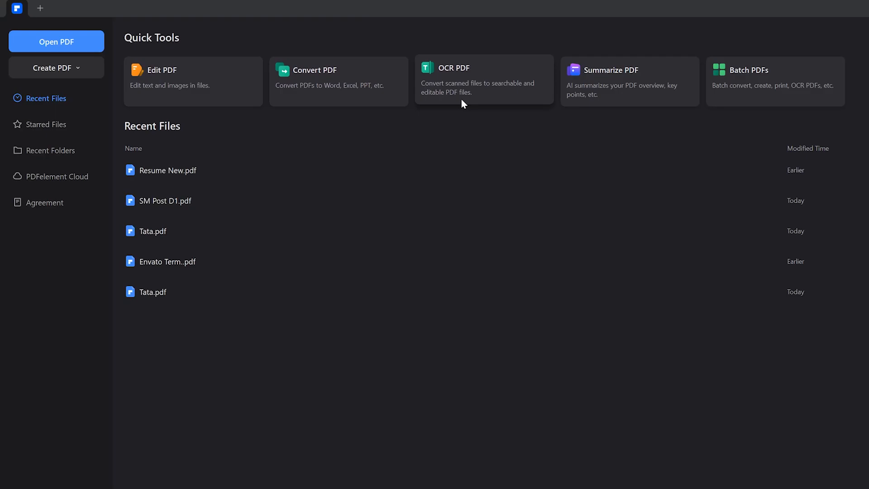
pyautogui.moveTo(571, 98)
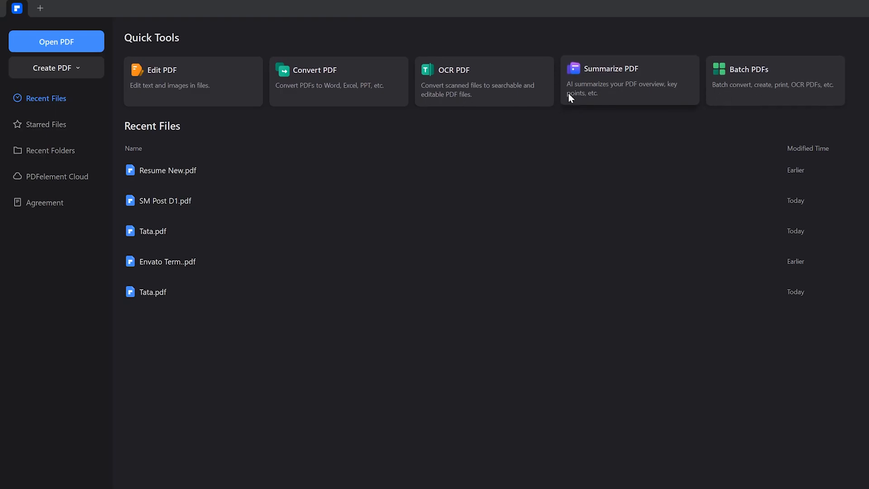
# Create a new PDF from the Envato Term file on the computer
pyautogui.click(56, 68)
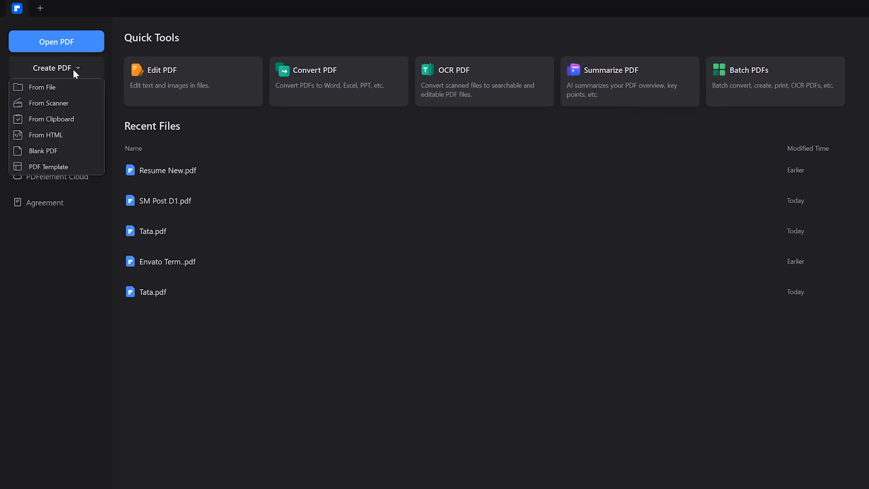
pyautogui.moveTo(54, 79)
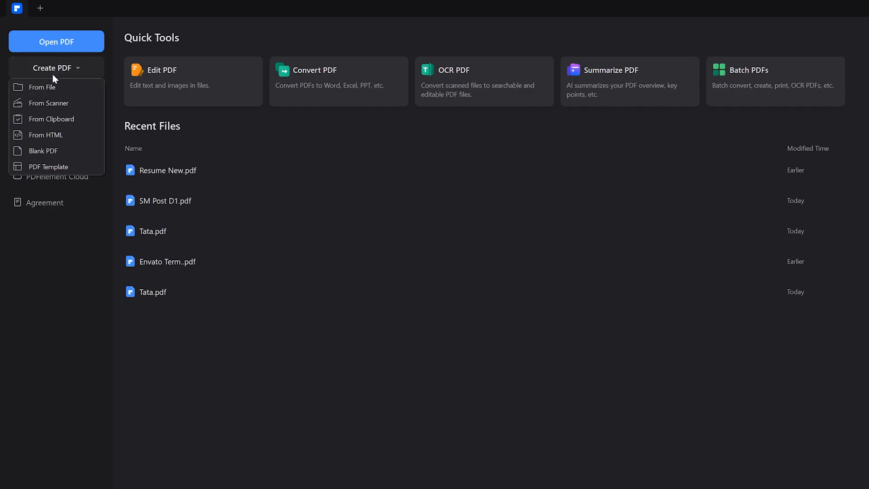
pyautogui.click(43, 87)
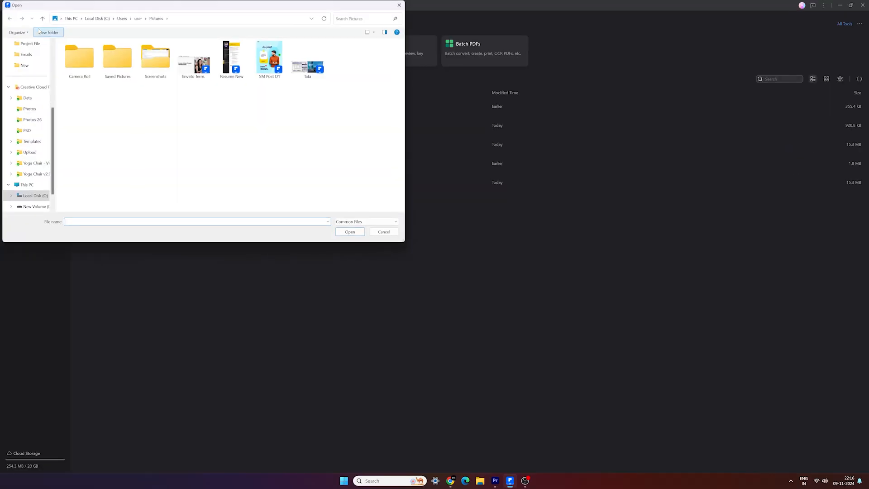
pyautogui.click(193, 60)
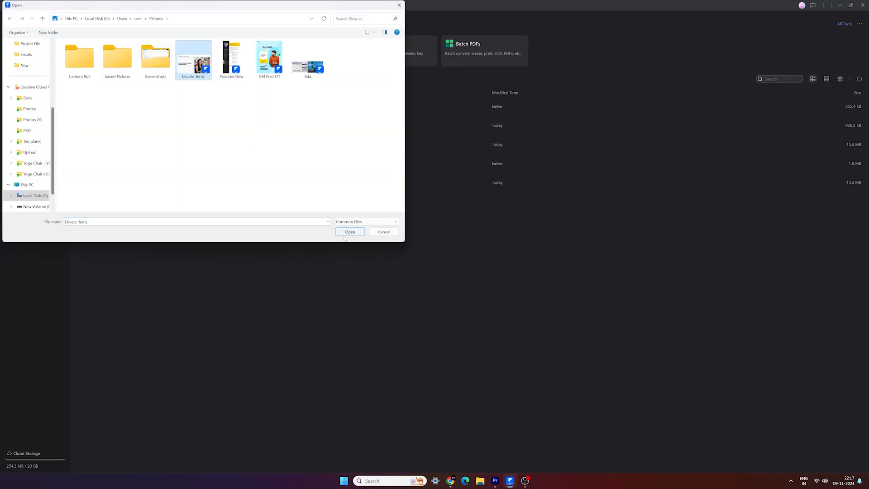
pyautogui.click(349, 232)
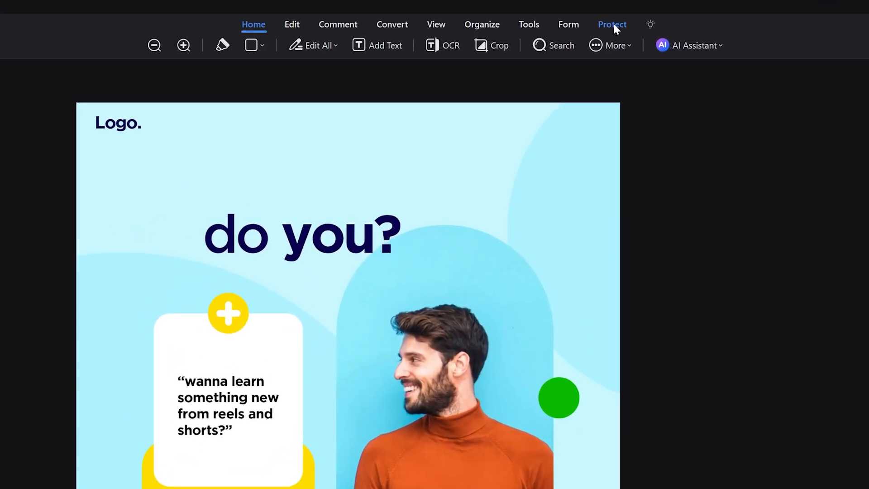
# Require an open password for the social post PDF with 128-bit AES encryption
pyautogui.click(612, 23)
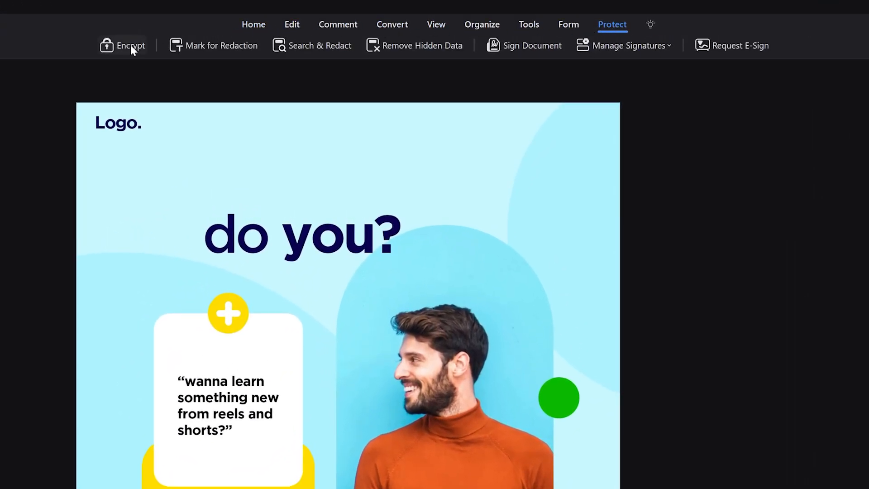
pyautogui.click(131, 45)
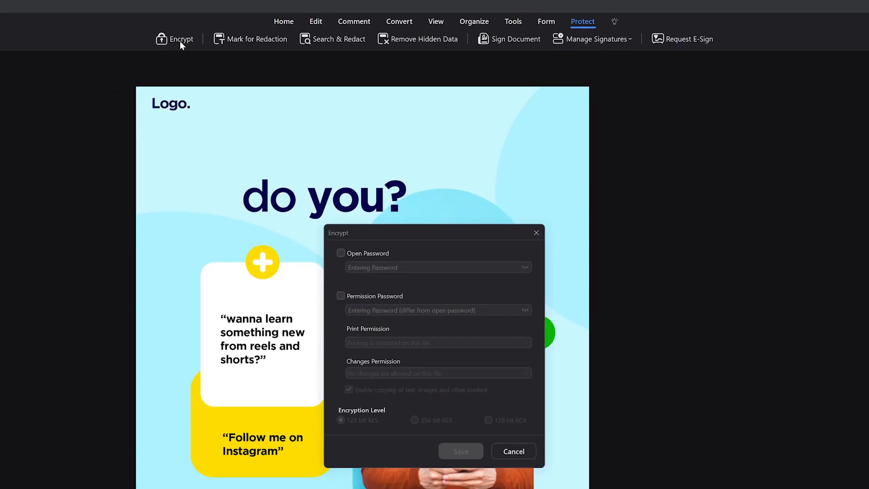
pyautogui.click(341, 252)
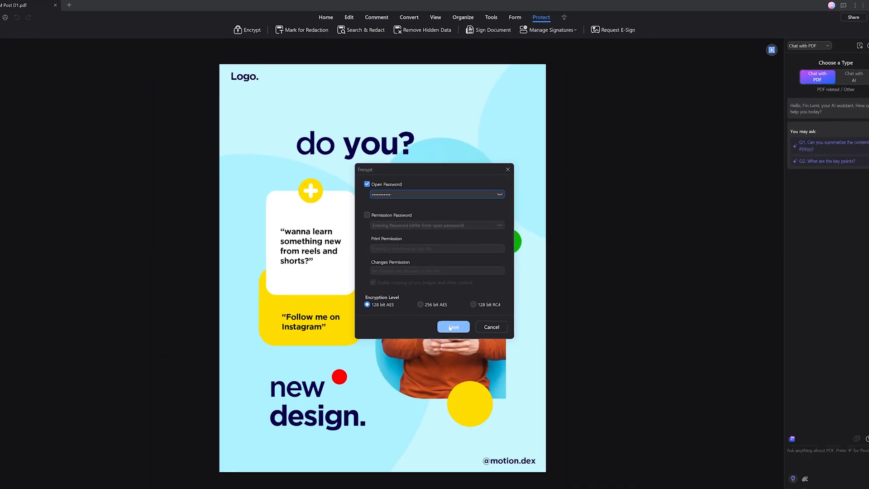
# Save the encryption settings and show the More conversion formats for the PDF
pyautogui.click(453, 326)
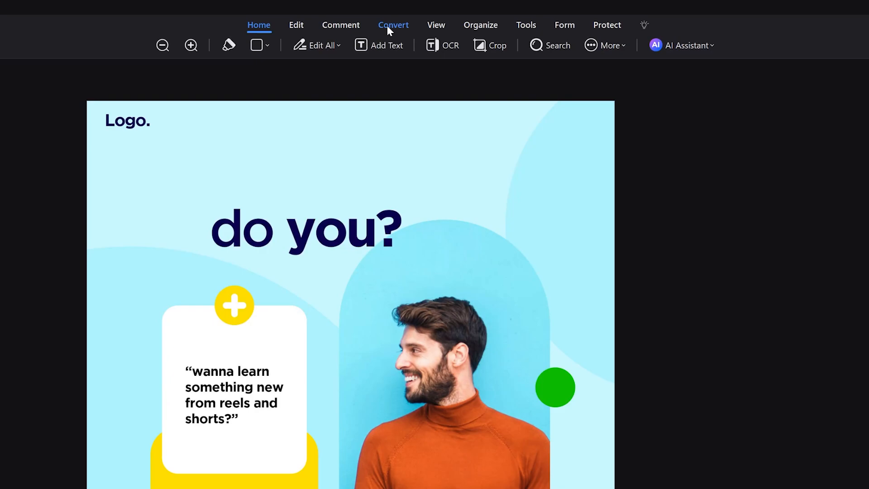
pyautogui.click(393, 25)
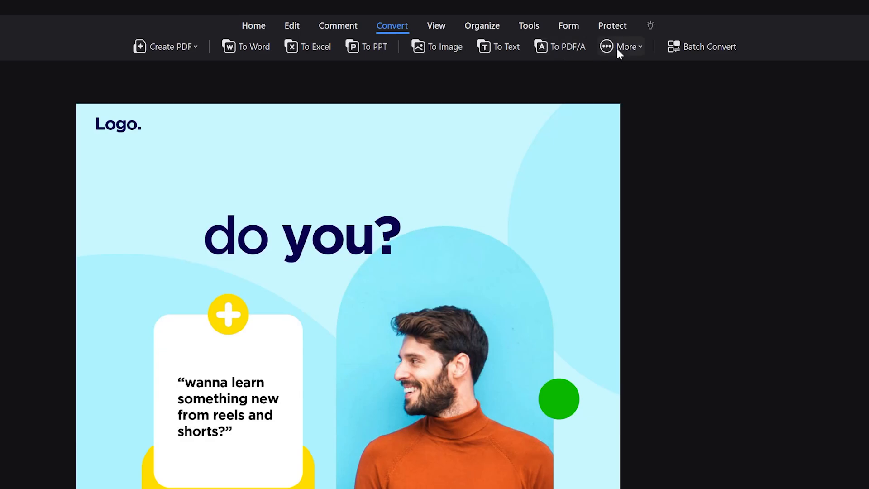
pyautogui.click(625, 46)
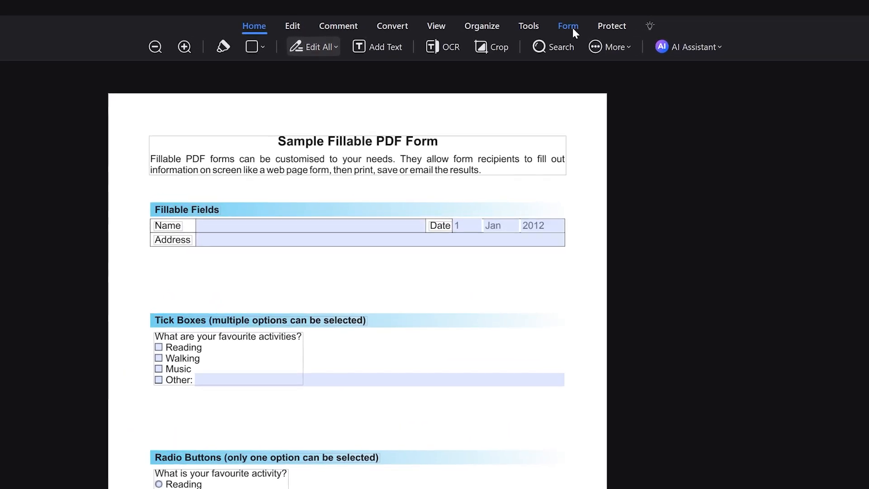
# Auto-recognize the sample form's fields with the Form tools
pyautogui.click(567, 27)
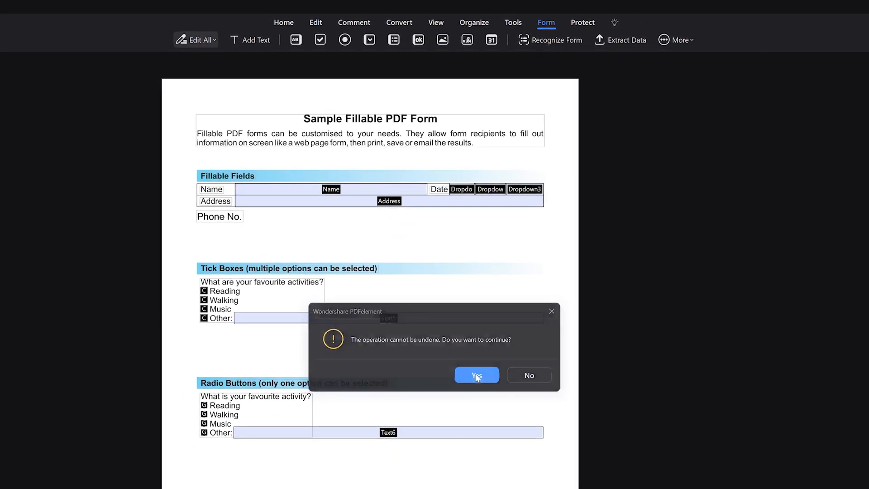
pyautogui.click(476, 375)
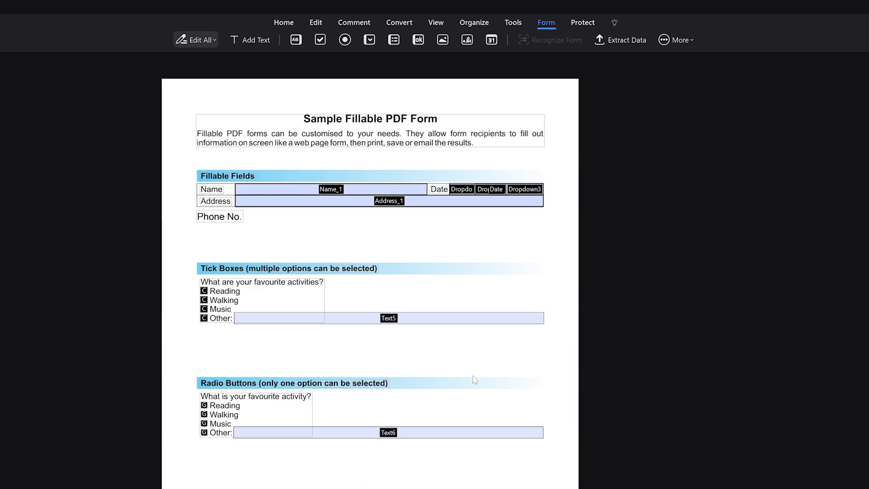
# Extract the form-field data and save it as a CSV file
pyautogui.click(619, 39)
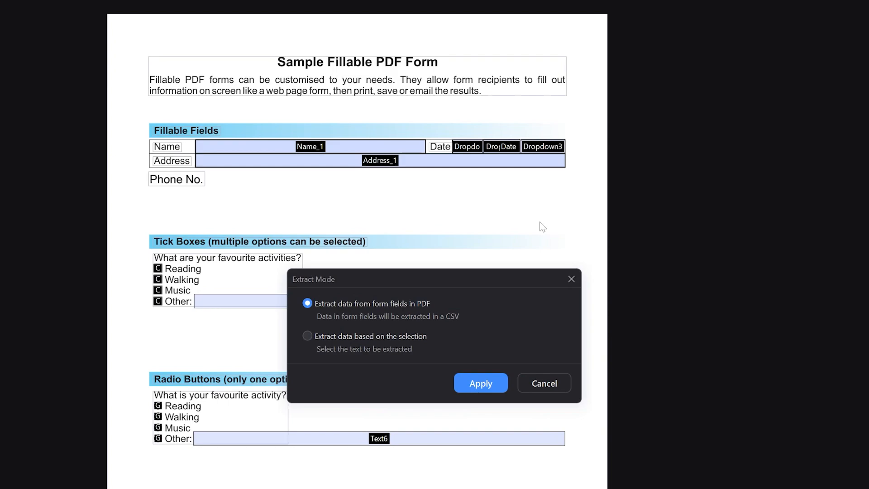
pyautogui.scroll(-3)
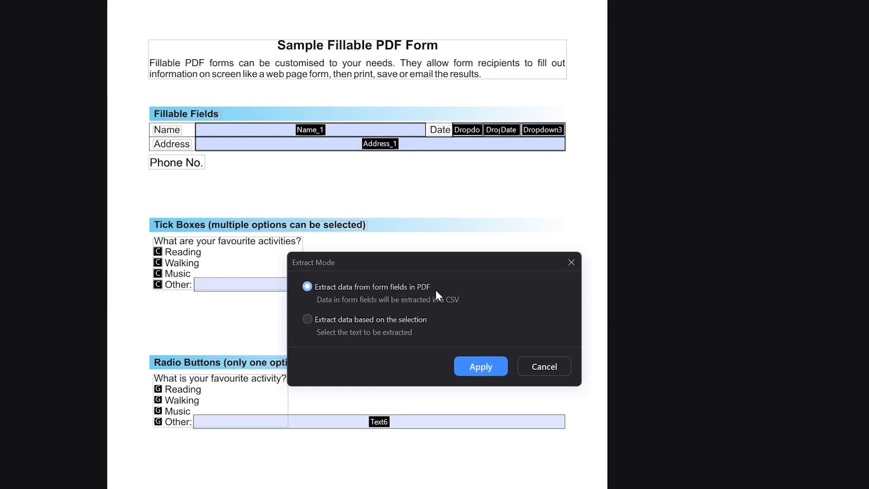
pyautogui.click(480, 366)
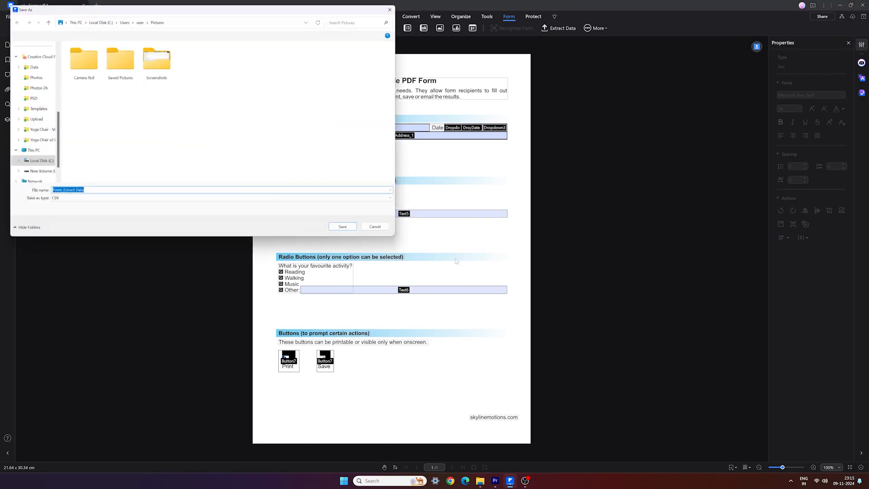
pyautogui.click(342, 226)
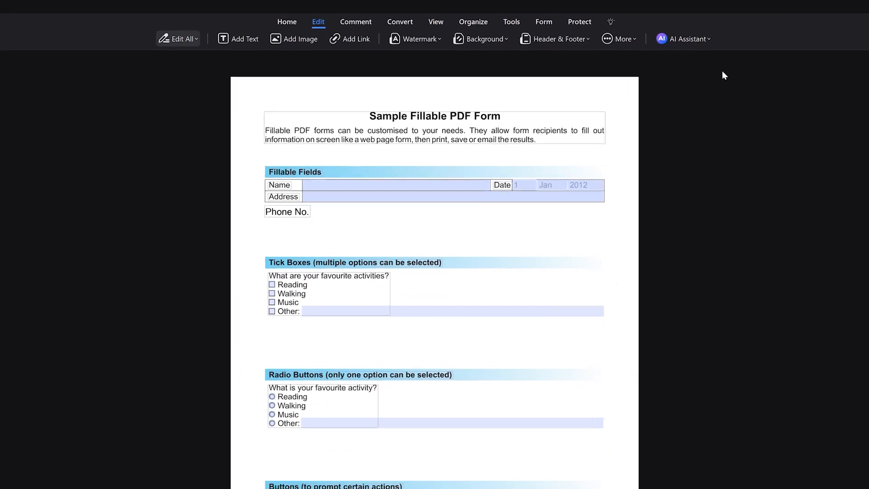
# Run OCR text recognition on the social post and bring up the Chat with PDF AI panel
pyautogui.click(579, 22)
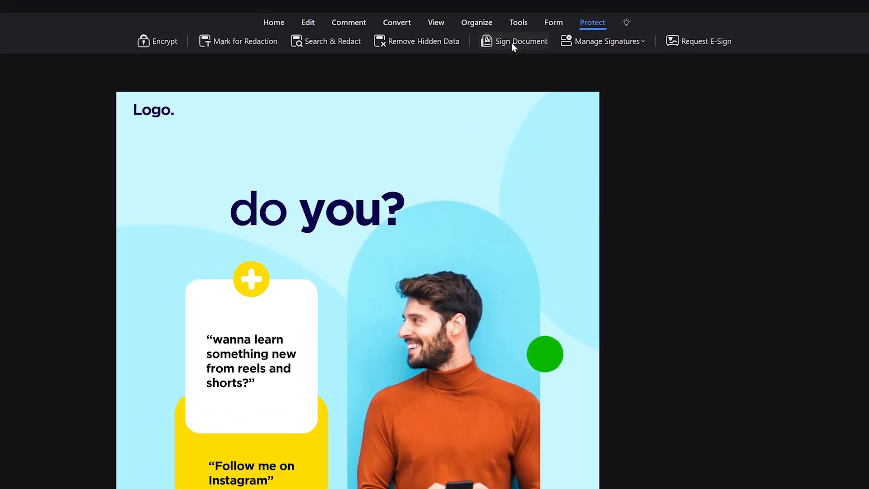
pyautogui.click(447, 37)
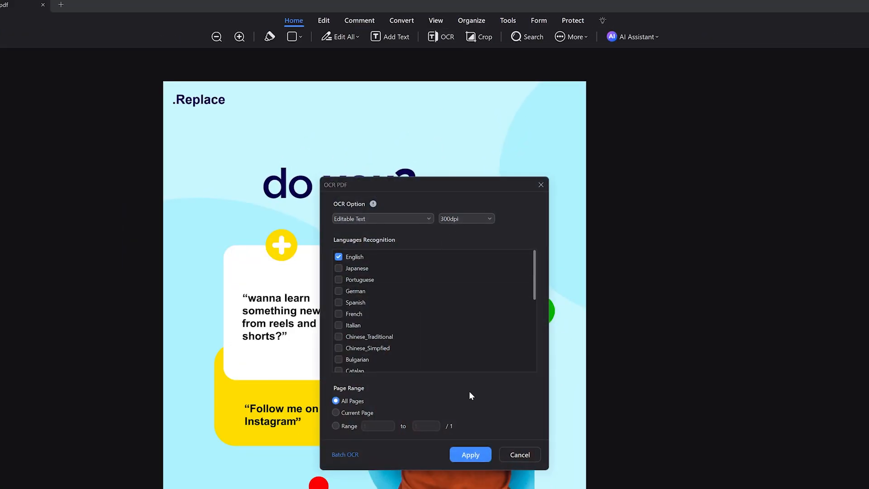
pyautogui.click(470, 454)
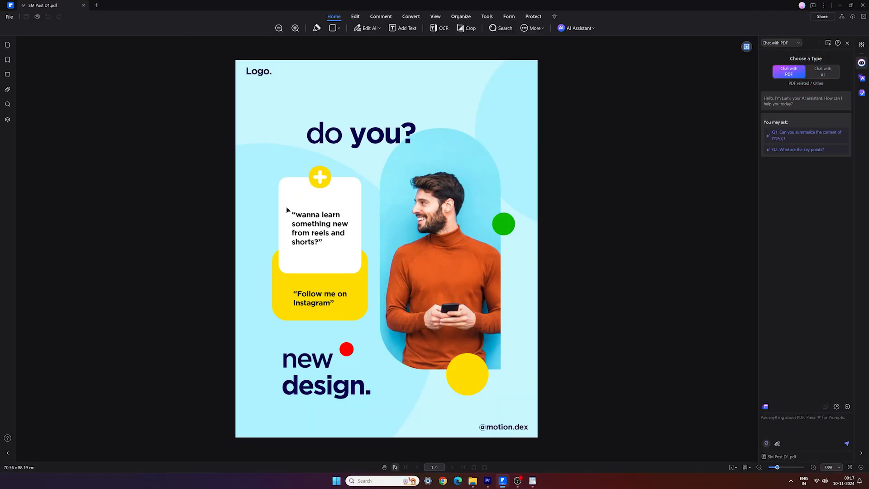
pyautogui.click(319, 227)
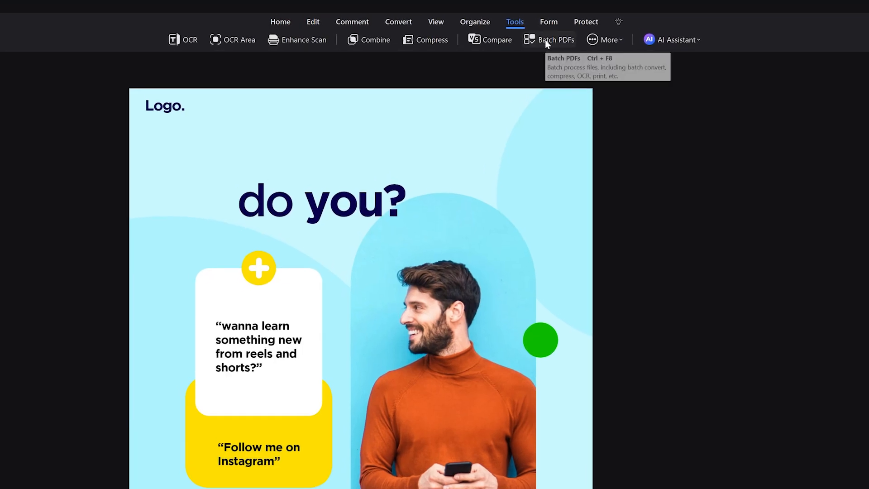
# Switch from the social post to the Envato Affiliate Program Terms PDF
pyautogui.click(556, 39)
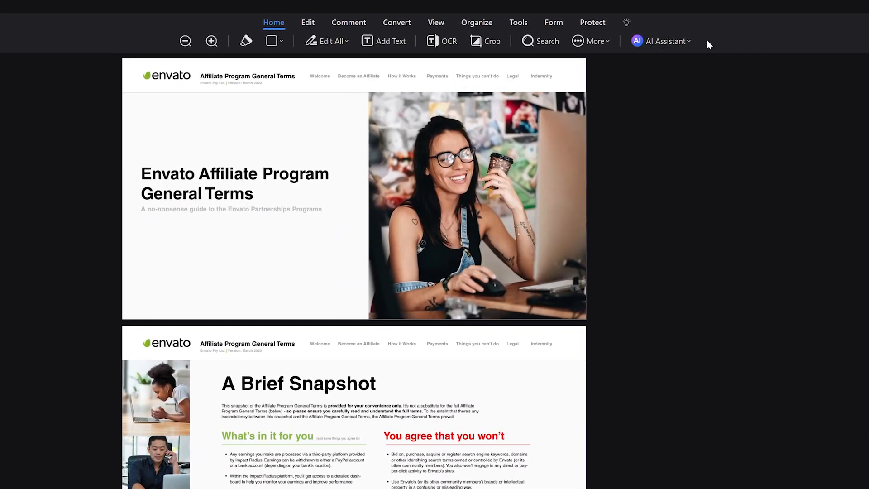
# Ask the AI chat for the key points of the Envato terms PDF
pyautogui.click(660, 41)
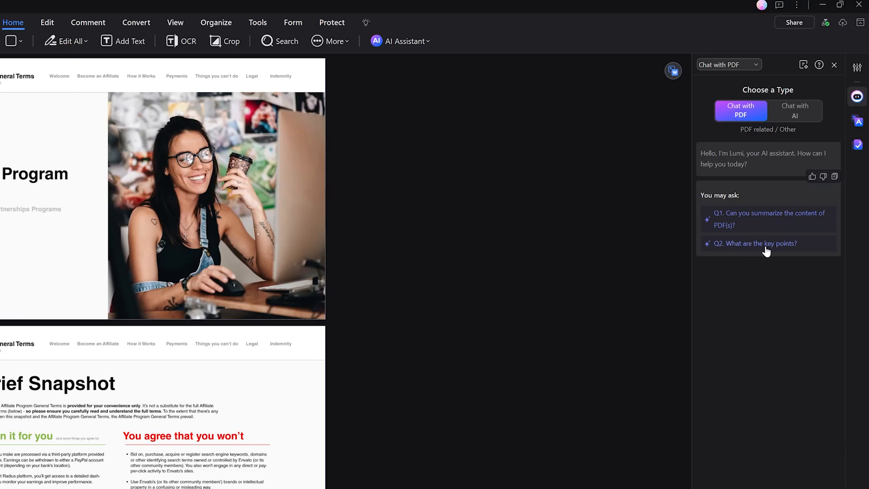
pyautogui.click(755, 244)
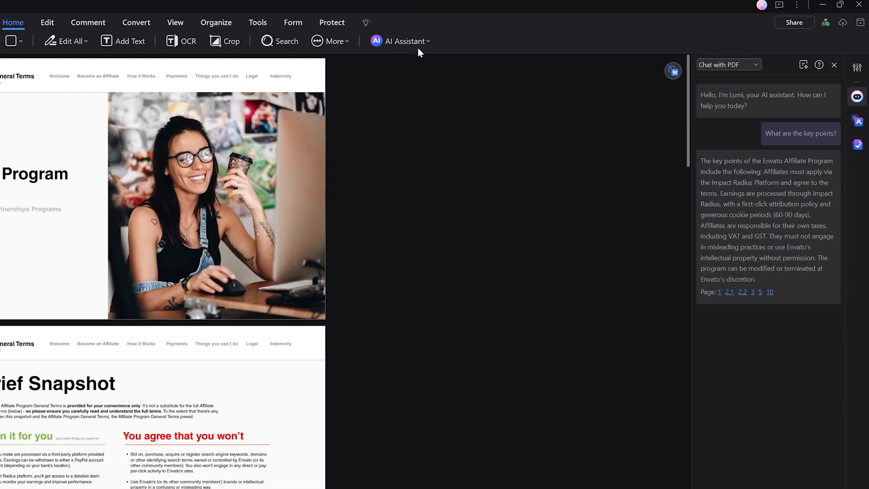
# Have the AI assistant summarize the current PDF
pyautogui.click(404, 41)
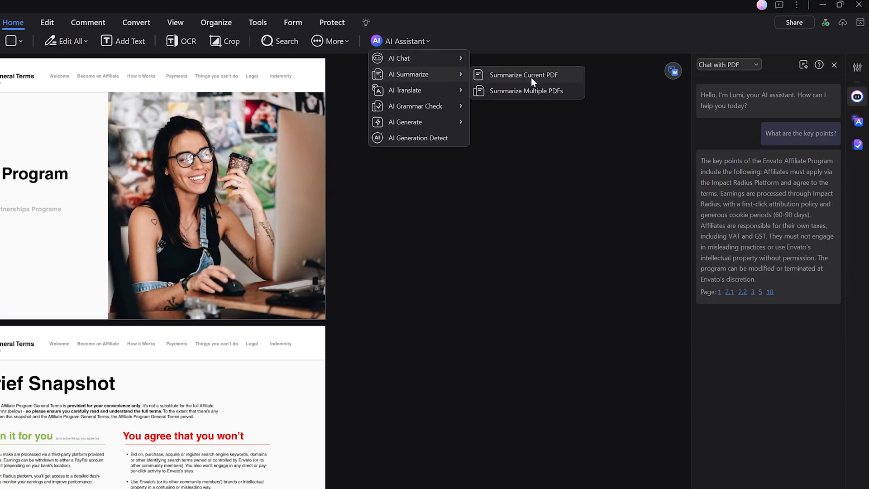
pyautogui.click(525, 76)
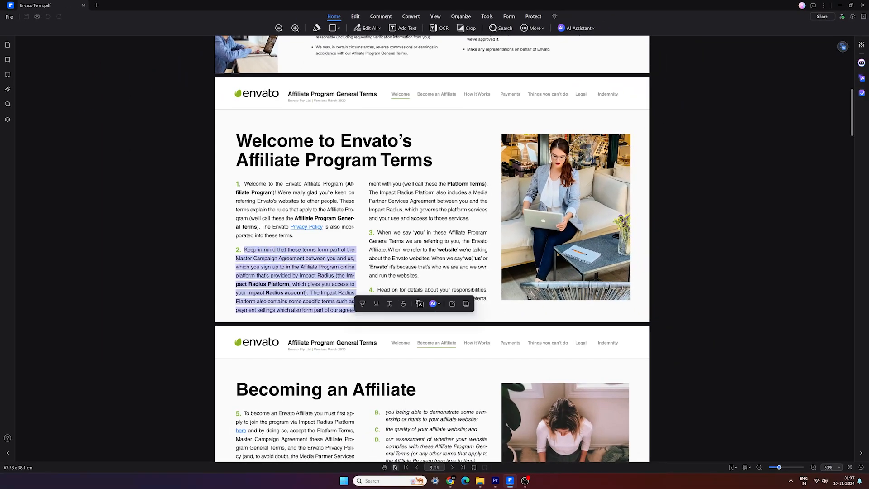
# Apply an AI option to the selected paragraph of the Envato terms
pyautogui.click(432, 303)
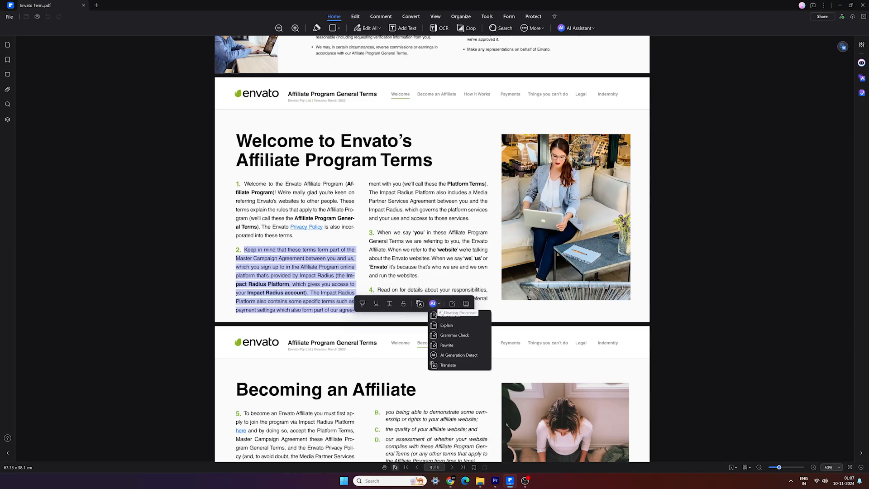
pyautogui.click(453, 334)
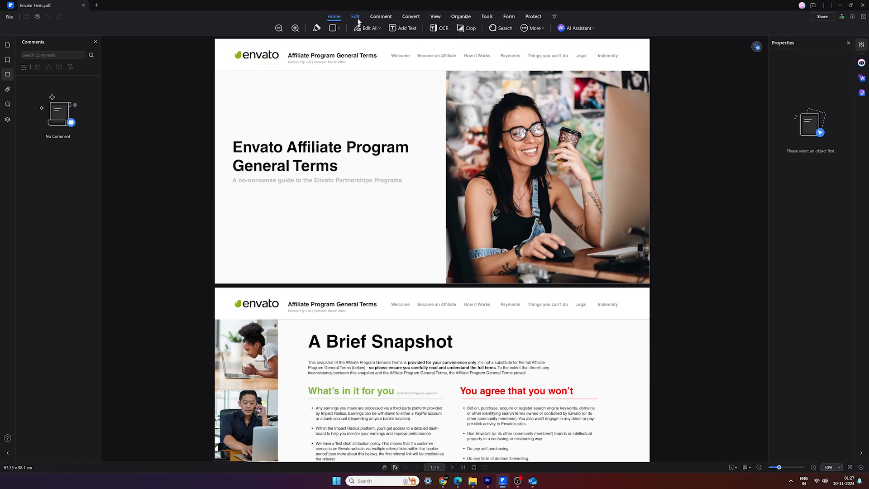
pyautogui.click(435, 16)
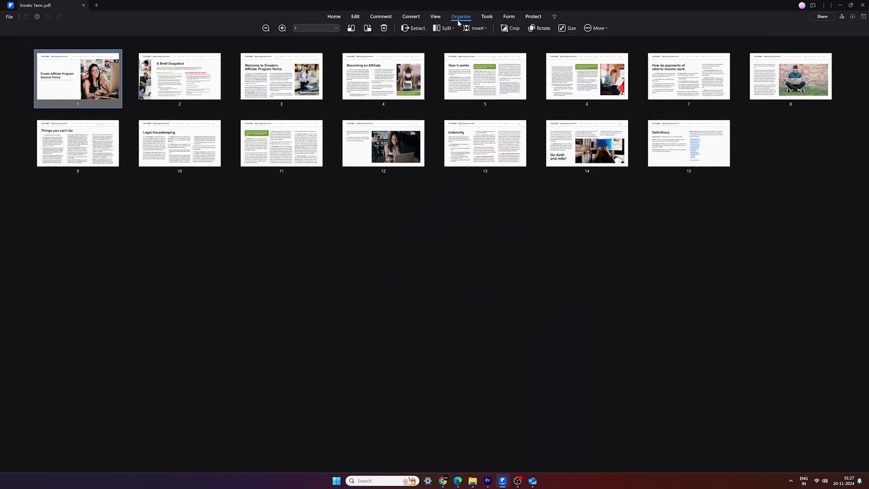
pyautogui.click(446, 28)
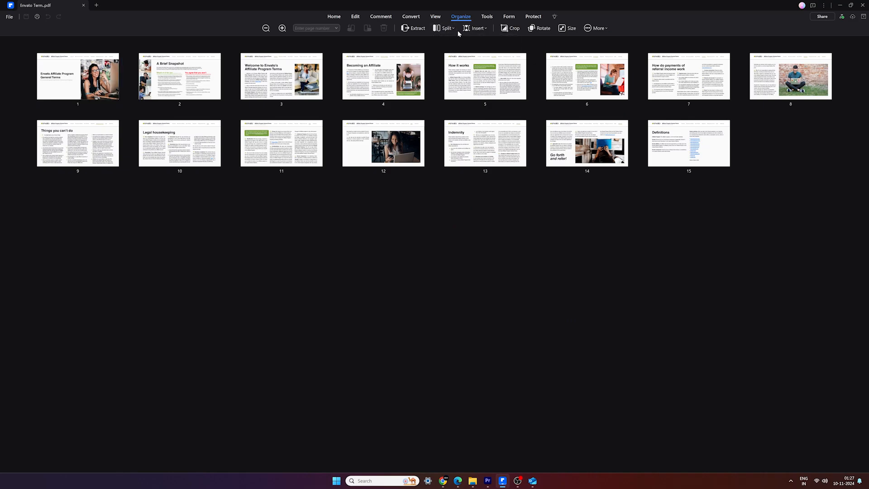
pyautogui.click(486, 16)
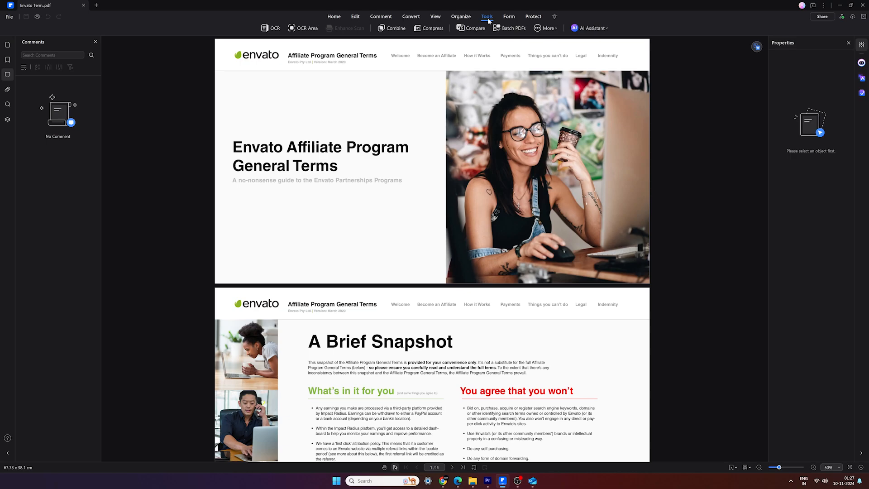
# Run a file comparison of Envato Term.pdf against Tata.pdf and review the 2938 listed changes
pyautogui.click(473, 28)
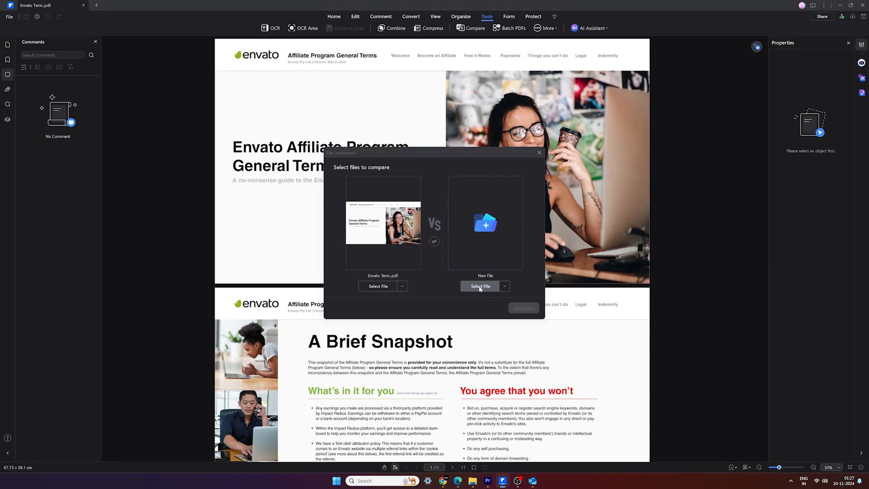
pyautogui.click(480, 286)
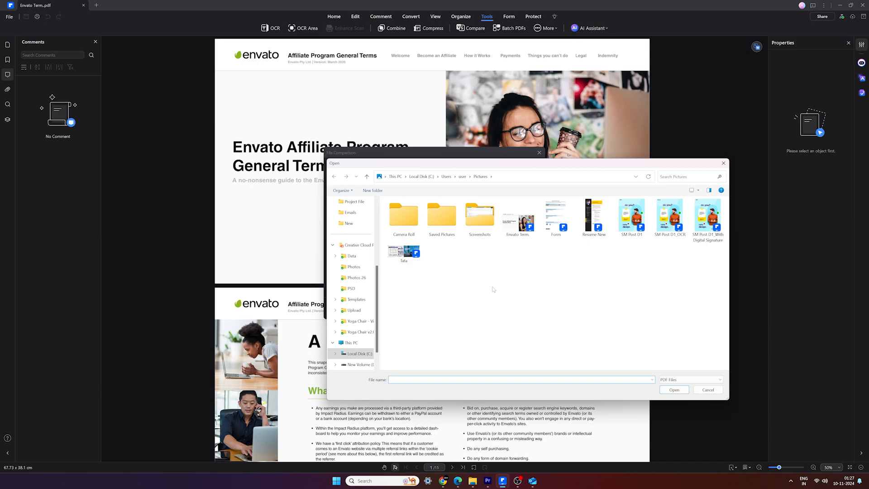
pyautogui.click(404, 253)
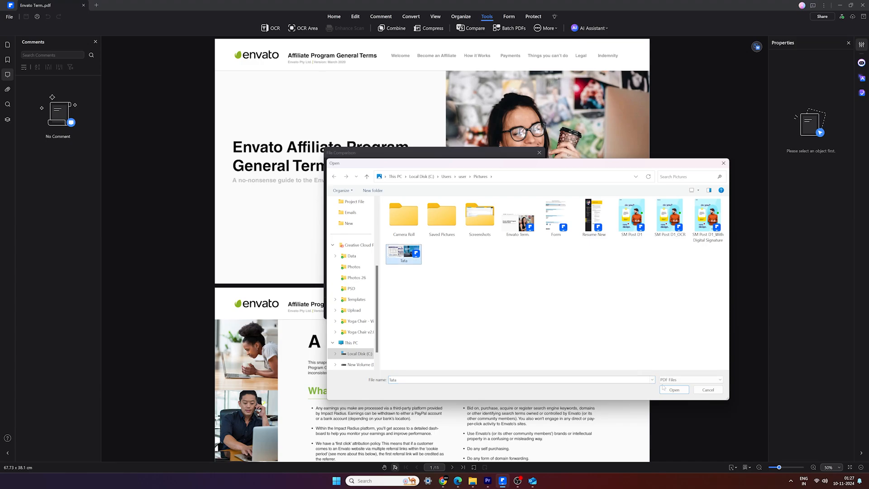
pyautogui.click(673, 389)
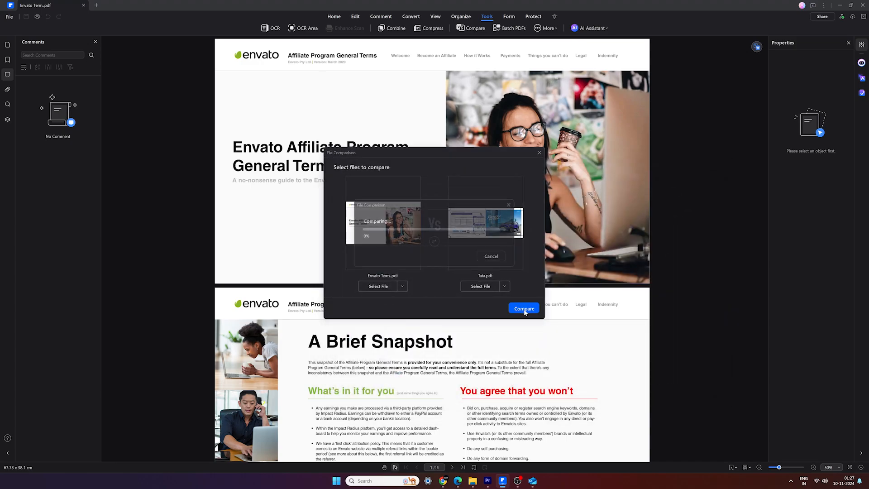
pyautogui.click(523, 307)
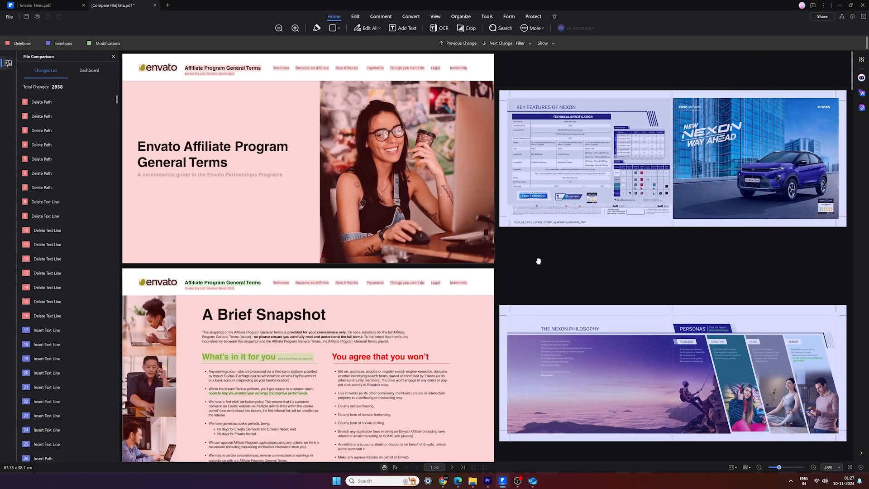
pyautogui.scroll(-3)
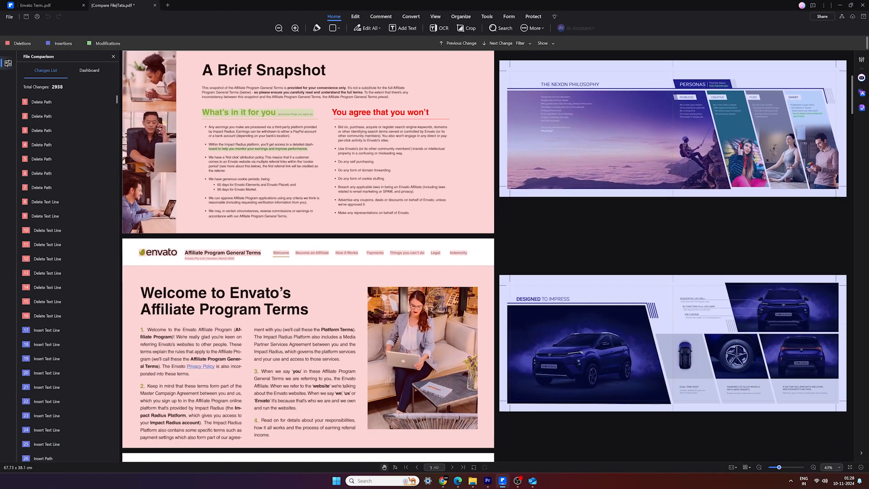
pyautogui.scroll(-3)
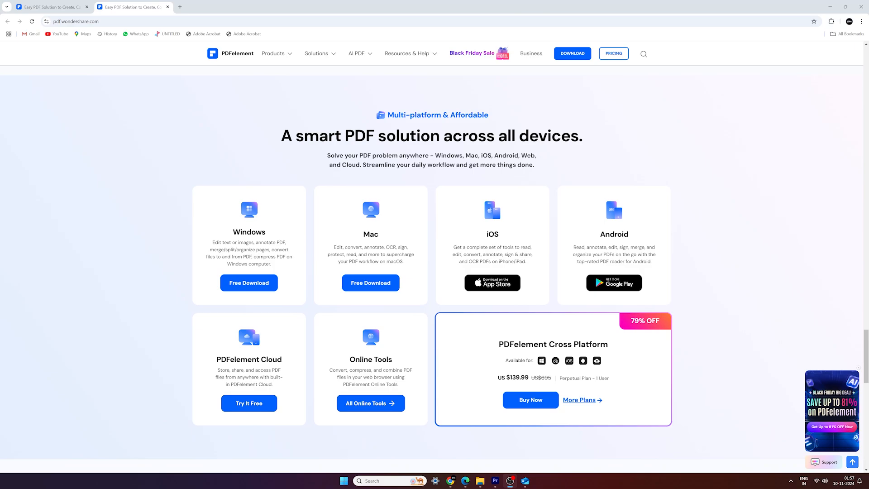
pyautogui.moveTo(371, 283)
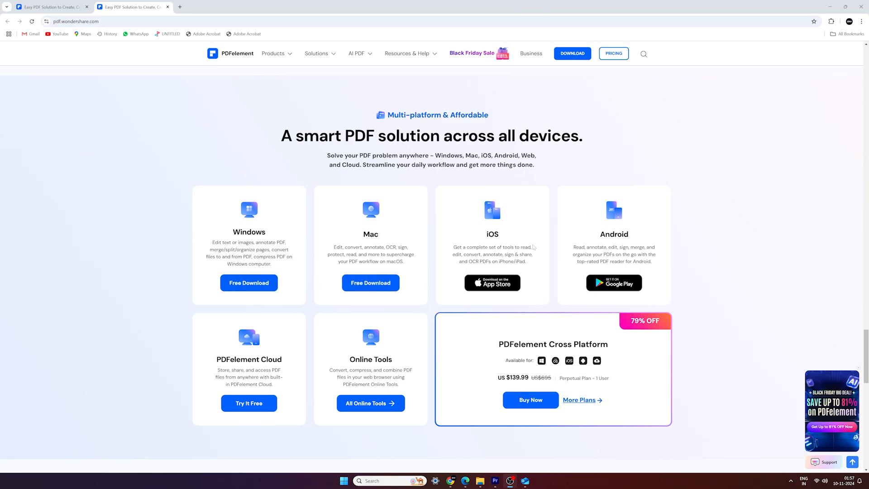
pyautogui.moveTo(646, 243)
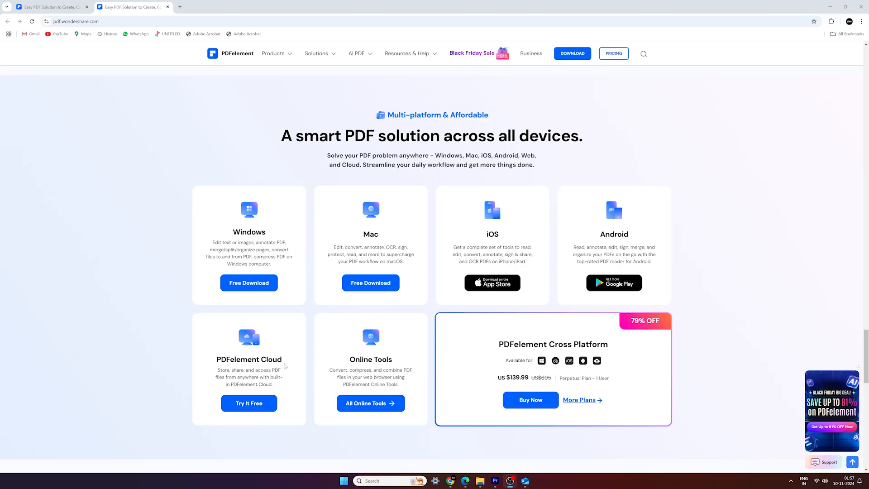
pyautogui.moveTo(370, 366)
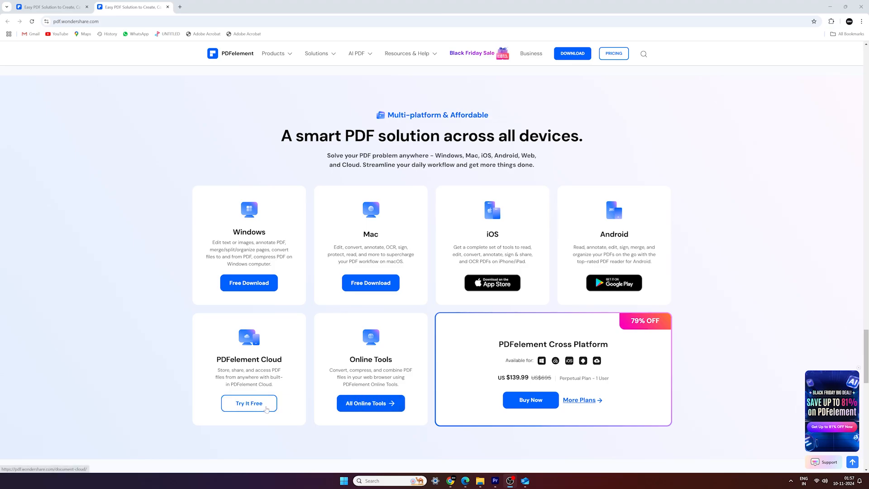
pyautogui.moveTo(568, 301)
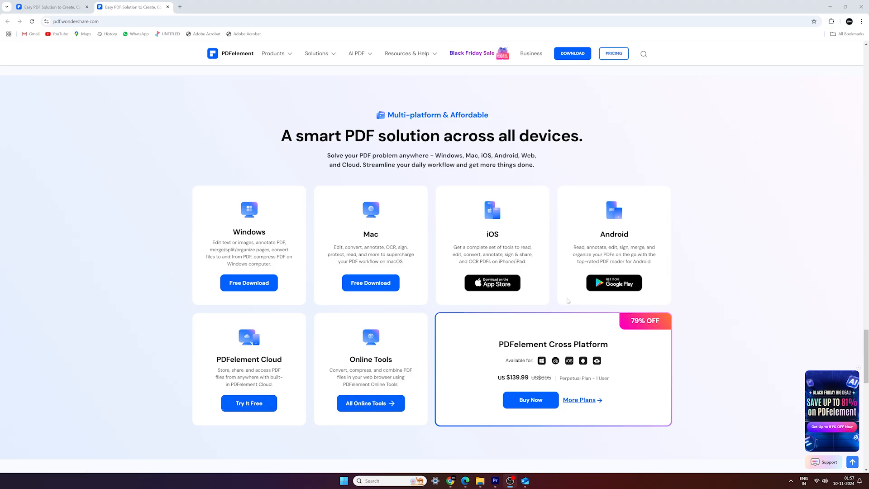
pyautogui.moveTo(549, 178)
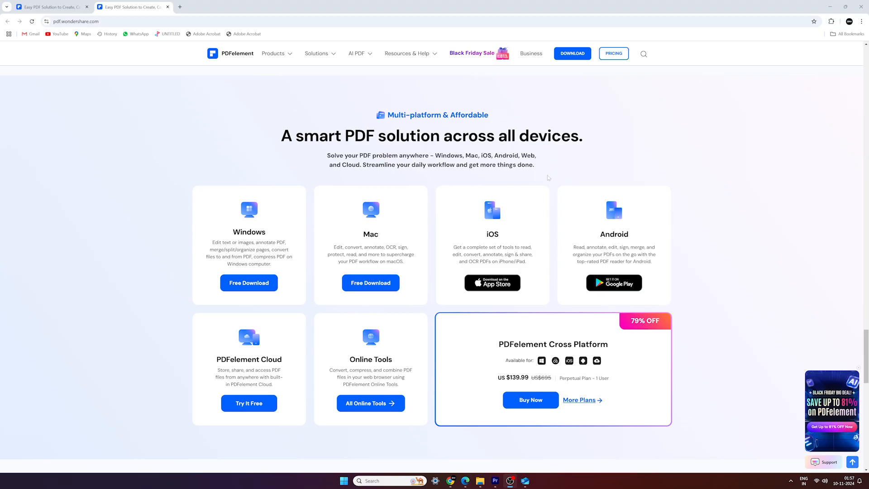
pyautogui.moveTo(694, 279)
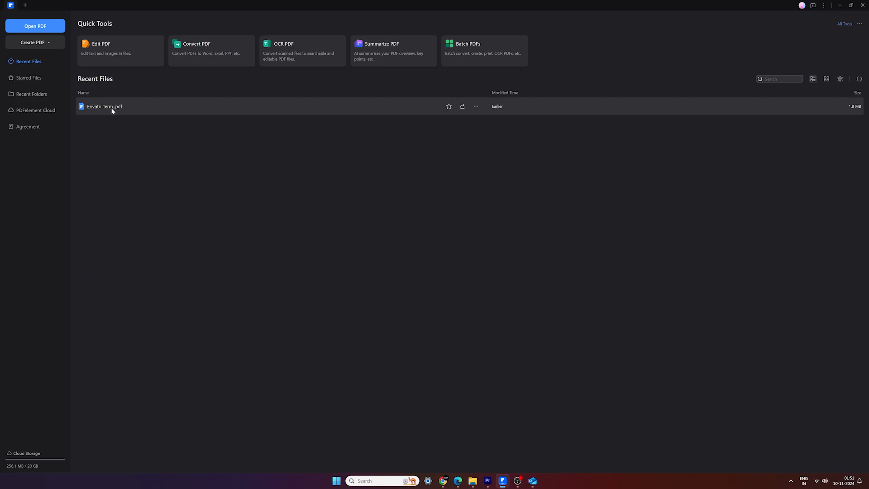
# Reopen Envato Term.pdf from Recent Files and show its Attachments, then the 15-page Thumbnails panel
pyautogui.doubleClick(105, 106)
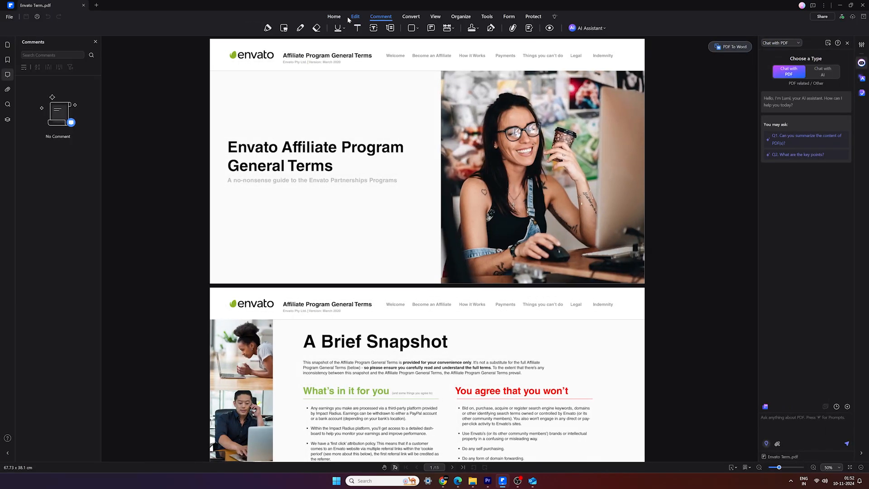
pyautogui.click(333, 16)
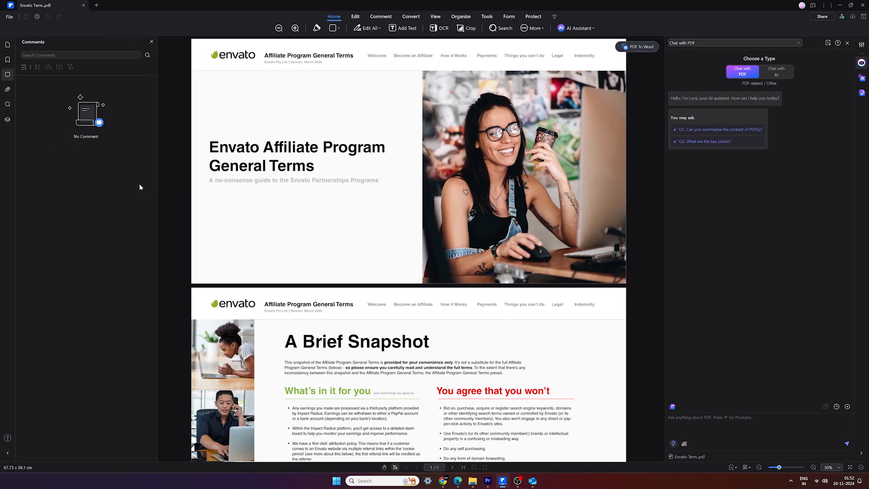
pyautogui.click(7, 90)
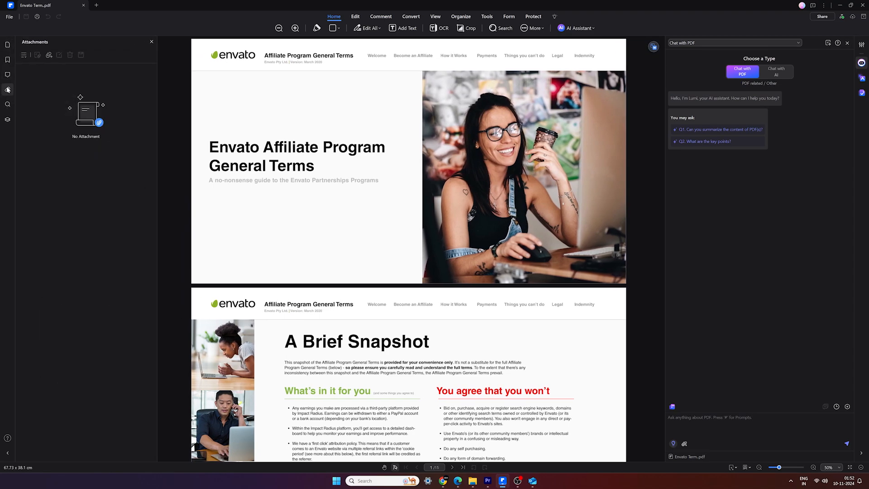
pyautogui.click(7, 75)
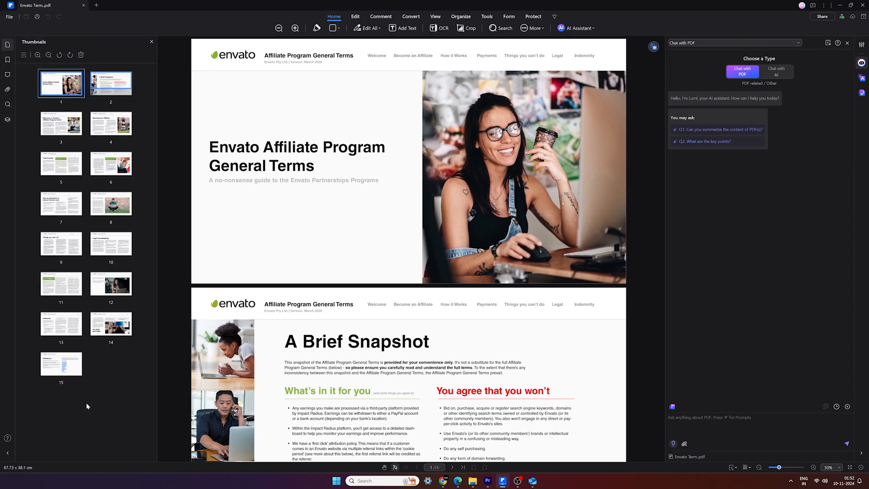
pyautogui.click(151, 42)
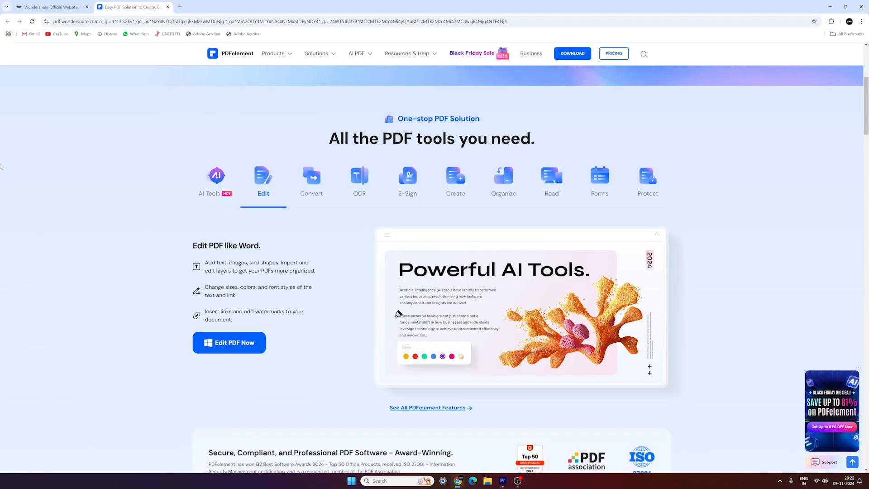
# Cycle the website's tools showcase through Convert, OCR and E-Sign to land on Organize
pyautogui.click(310, 177)
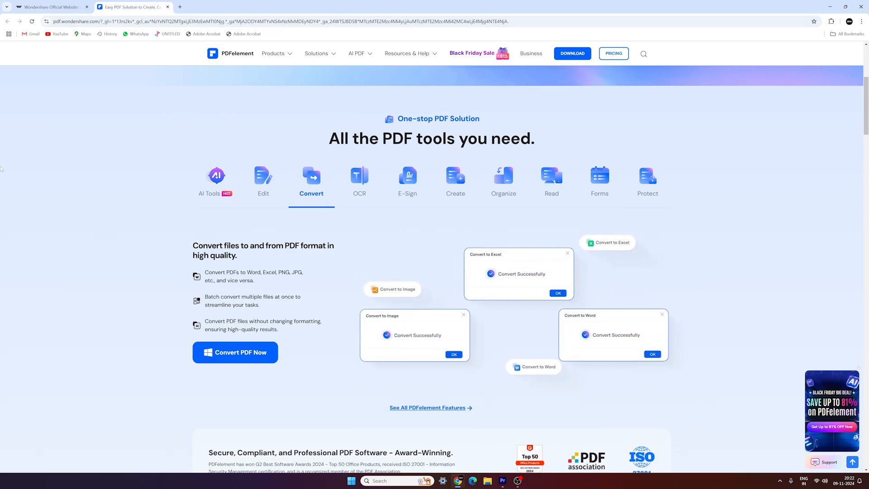
pyautogui.click(359, 176)
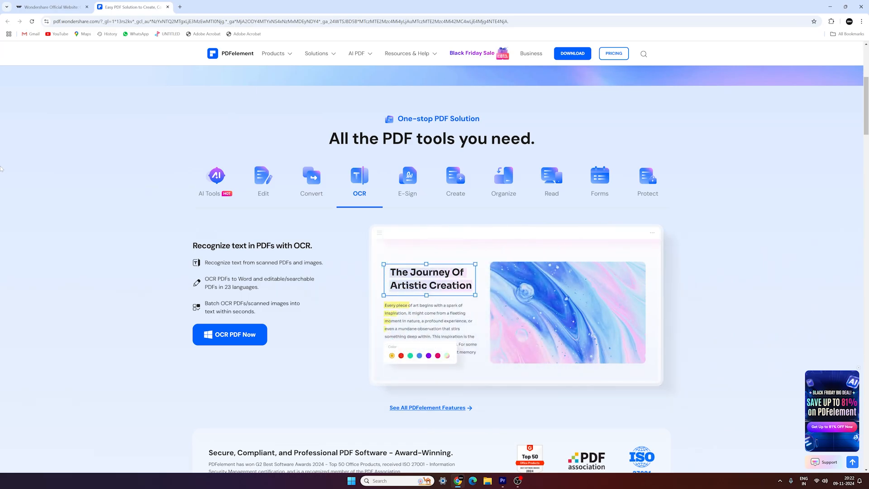
pyautogui.click(407, 180)
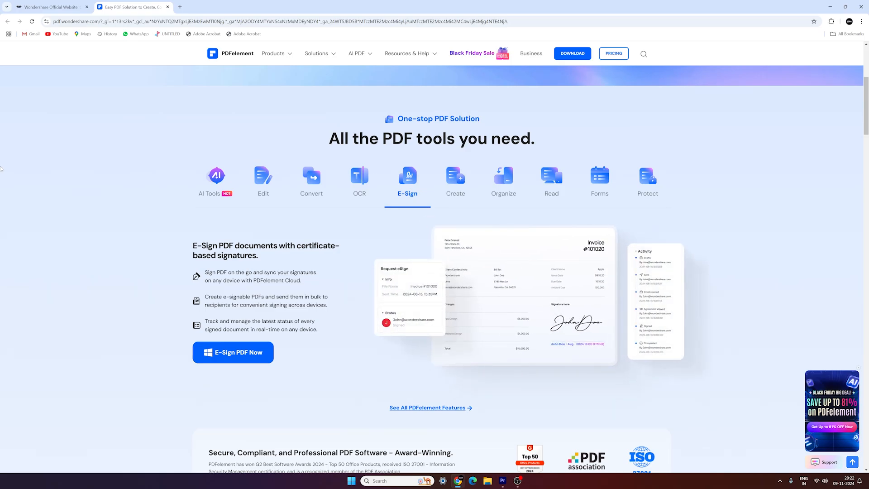
pyautogui.click(502, 181)
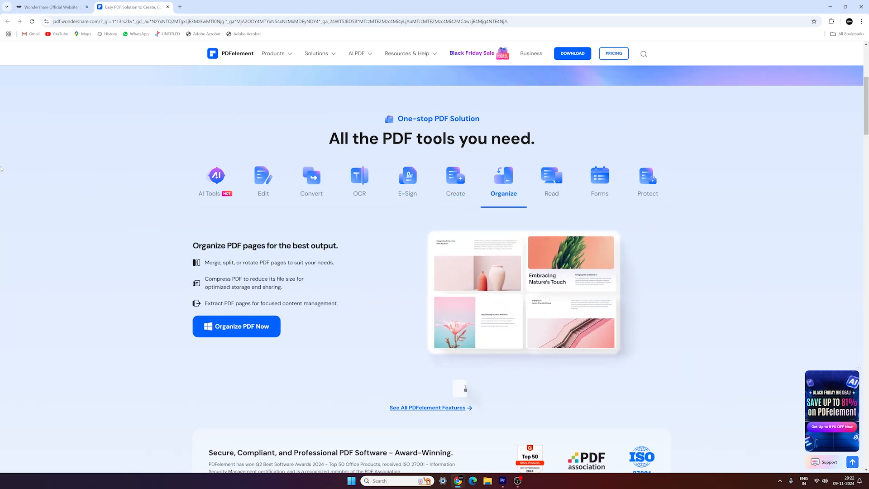